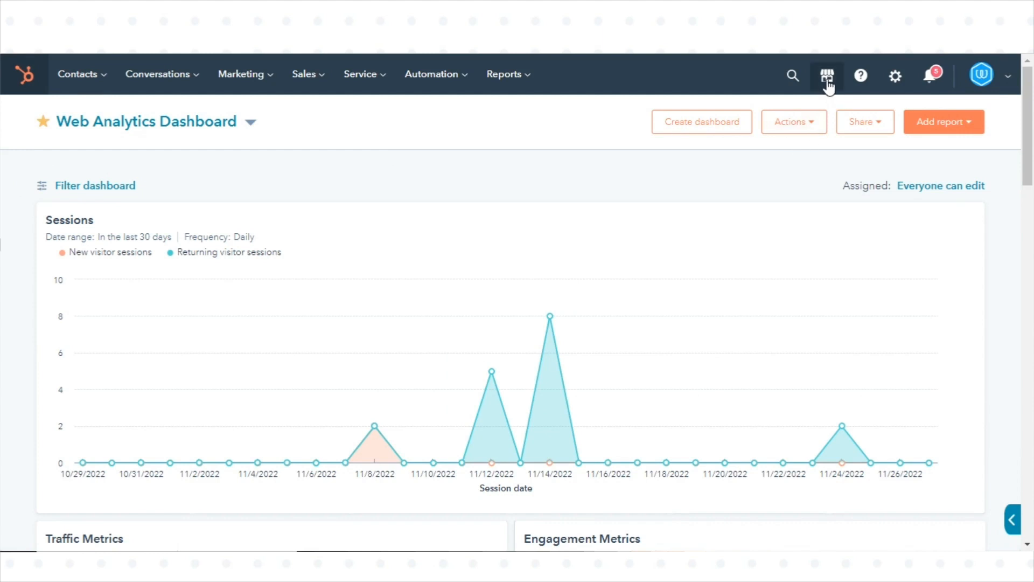
Step: Go to the App Marketplace from the top navigation's marketplace menu
left_click(827, 75)
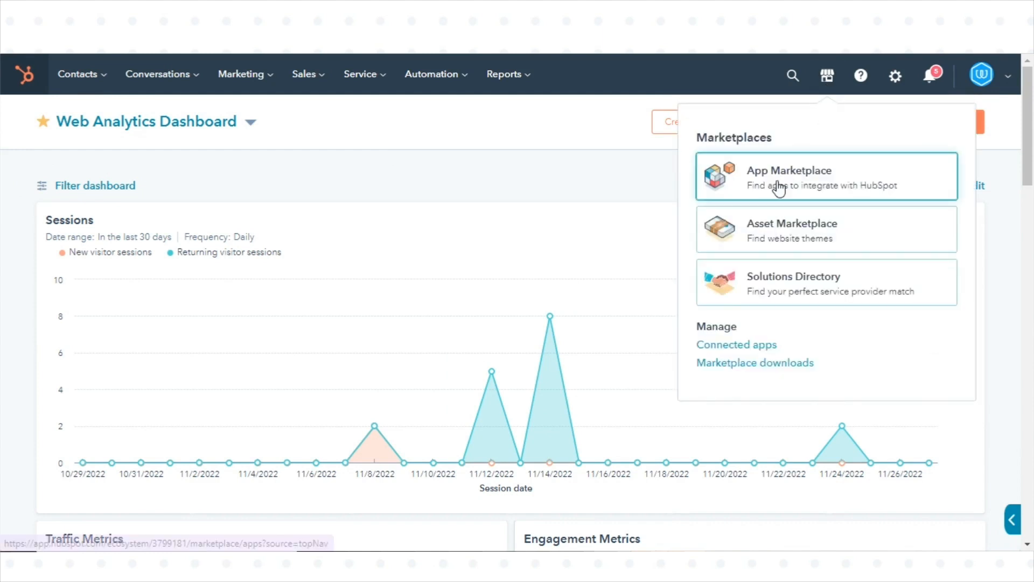
left_click(788, 177)
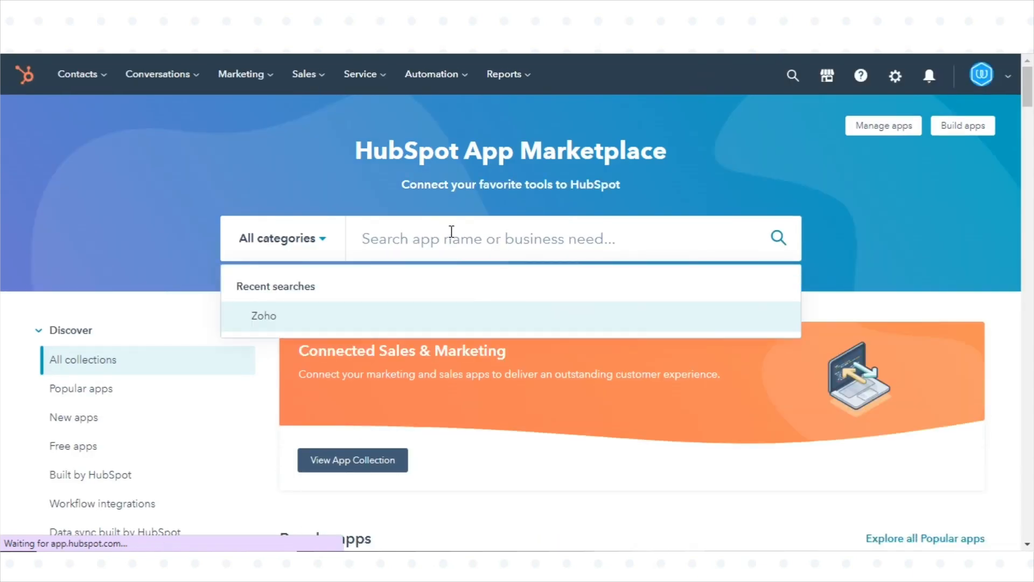
Step: Search the marketplace for 'Zoho' and open the Zoho CRM app listing from the results
left_click(263, 316)
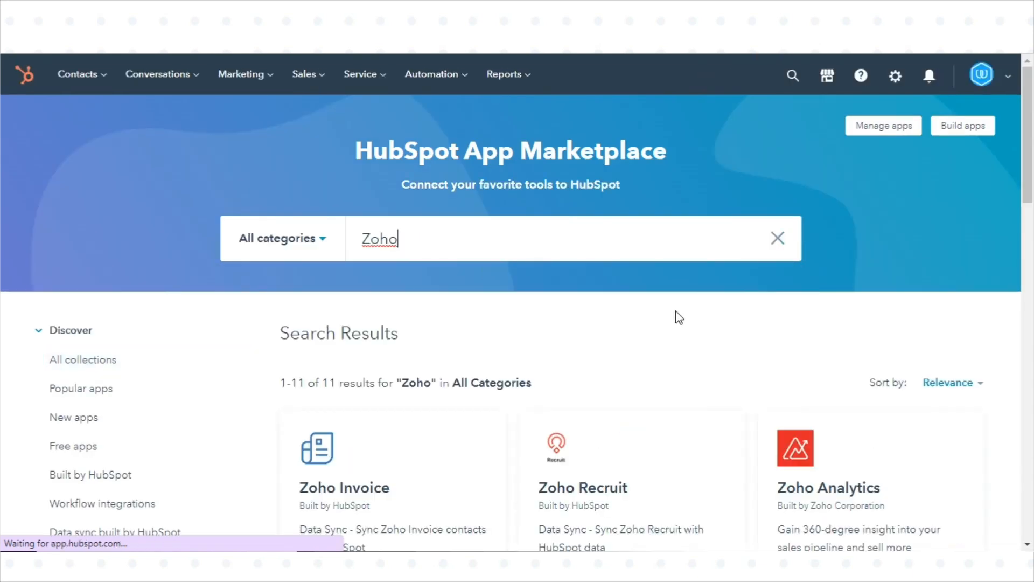
scroll("down", 3)
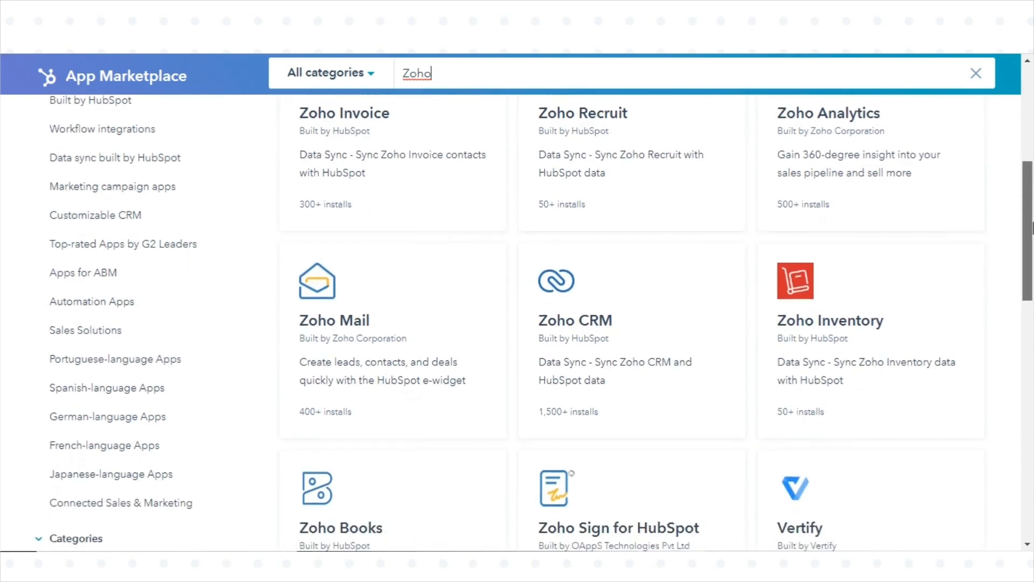
scroll("down", 3)
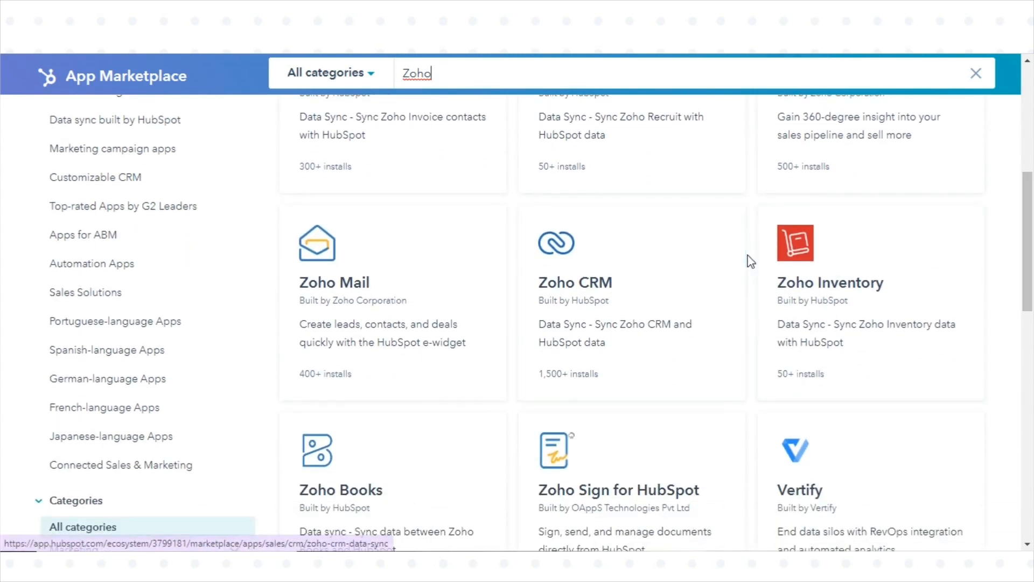
scroll("down", 3)
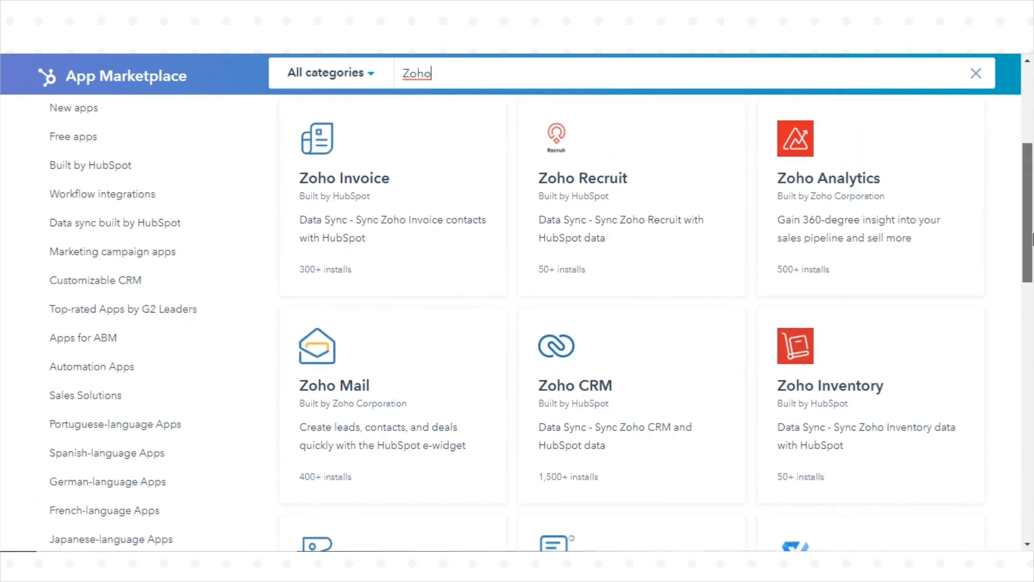
scroll("down", 3)
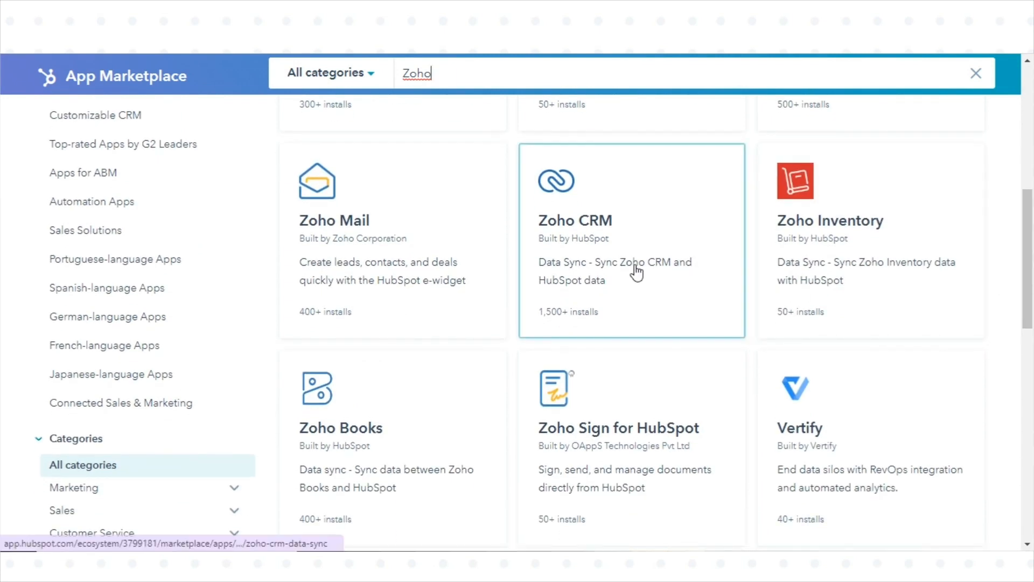
left_click(630, 239)
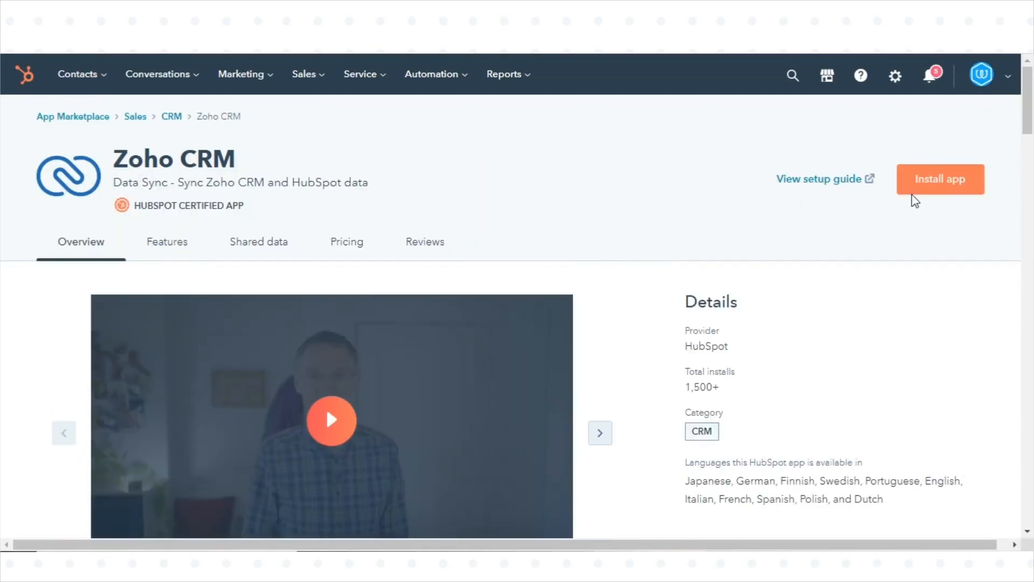
Step: Install the Zoho CRM app and begin connecting the Zoho CRM account, reaching the Zoho sign-in page
left_click(940, 179)
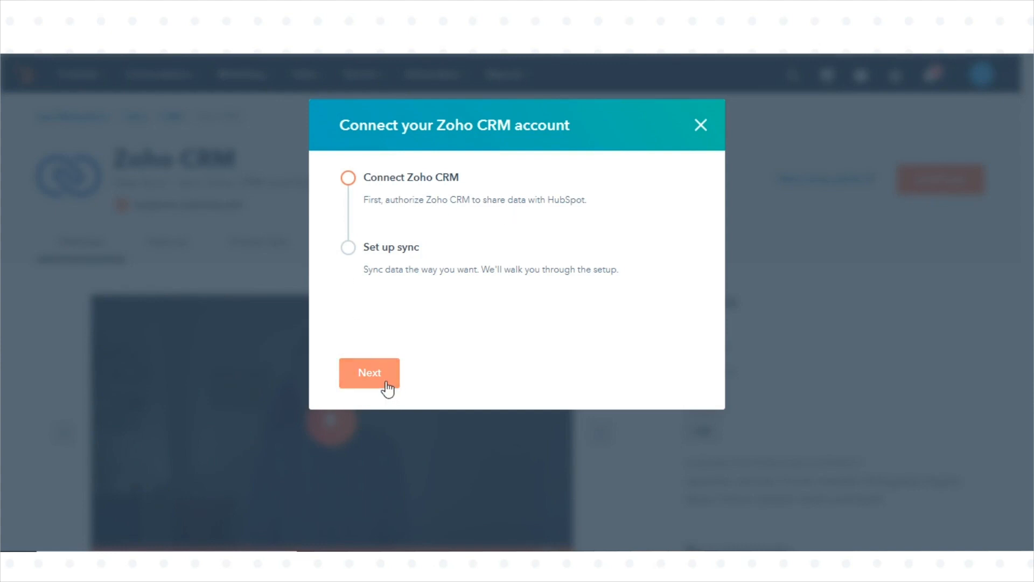
left_click(369, 373)
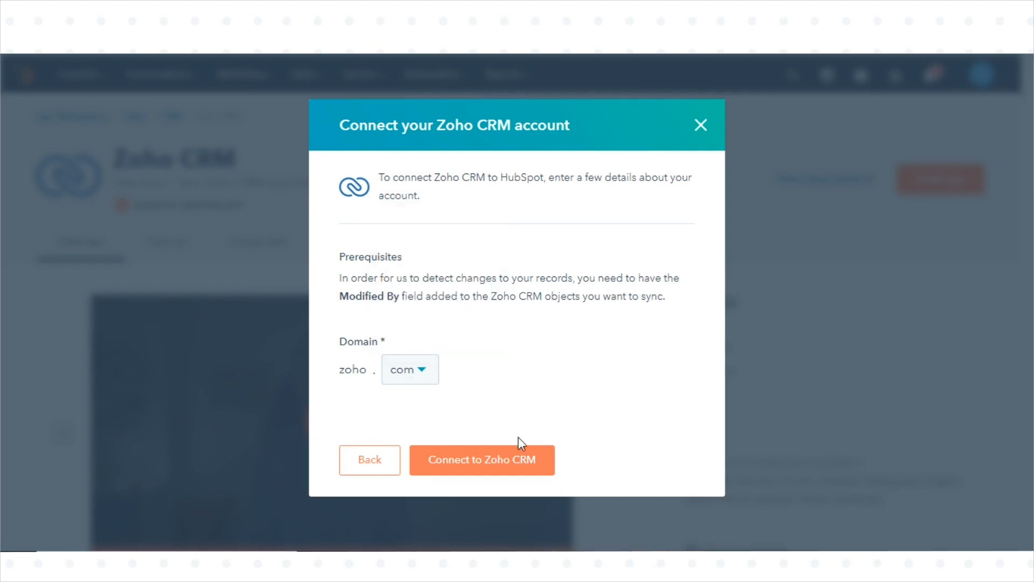
left_click(482, 459)
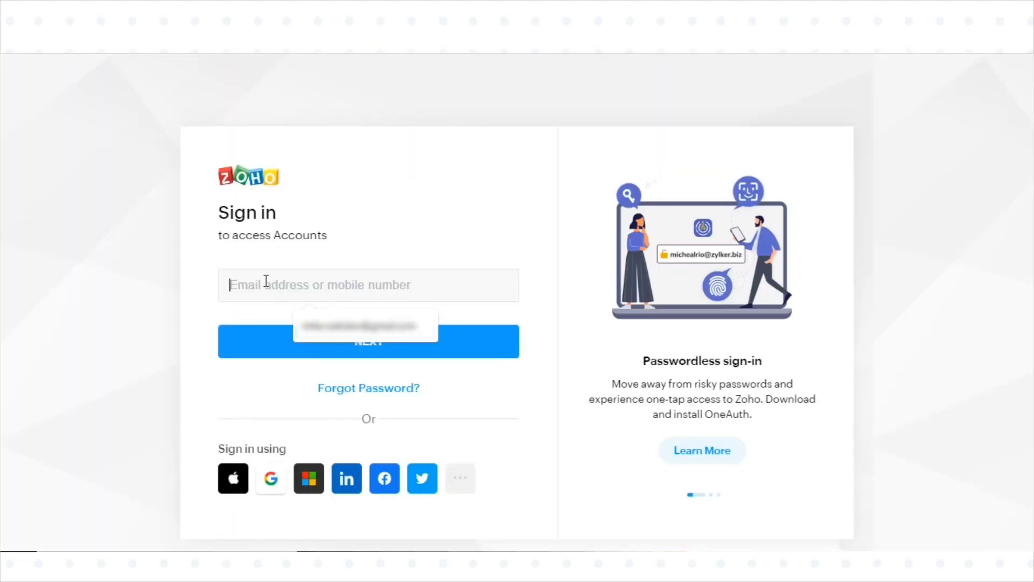
Step: Sign in with the saved Zoho account and accept HubSpot's access to the Zoho CRM data
left_click(369, 342)
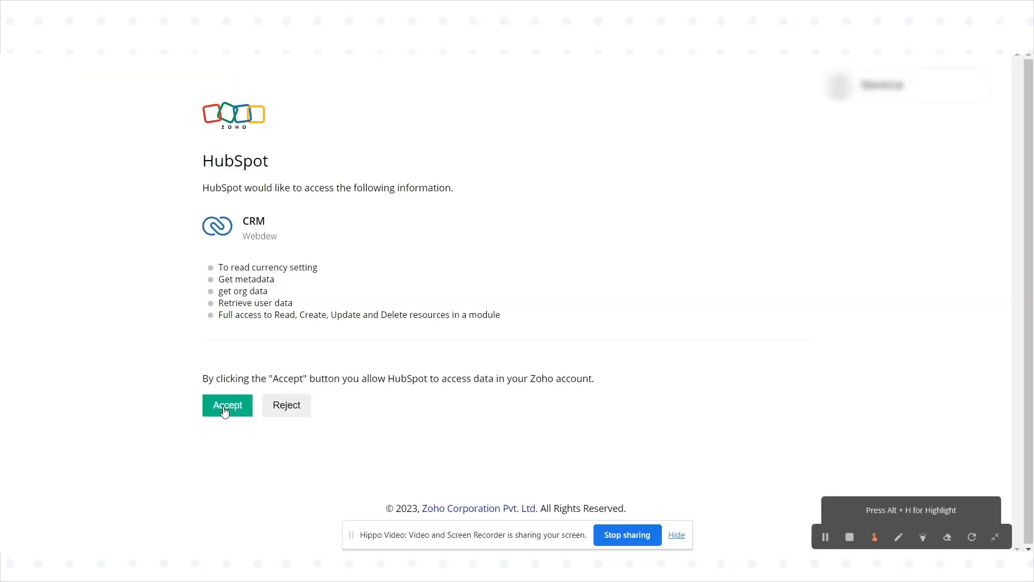
left_click(227, 406)
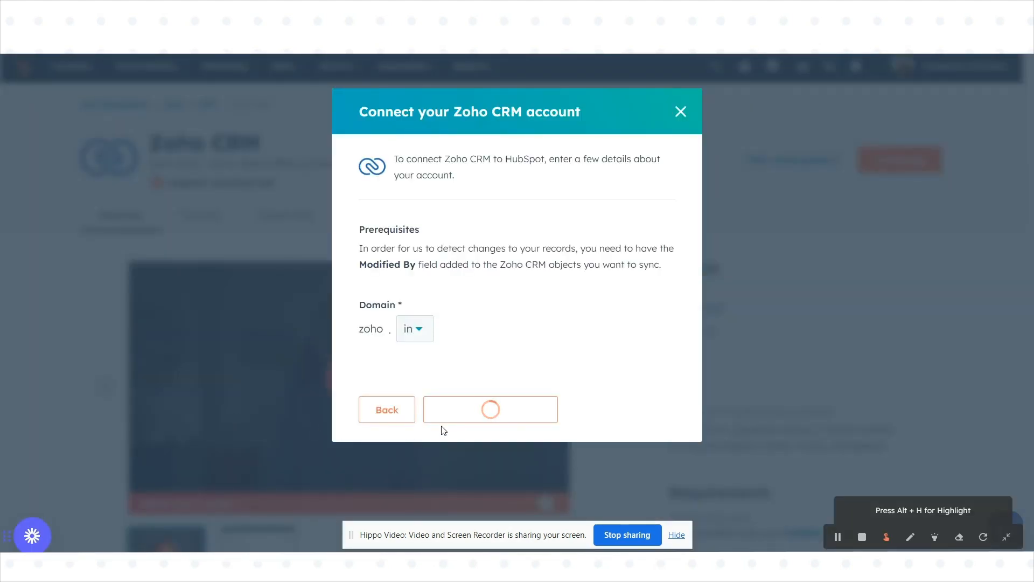
Step: Finish the Connect to Zoho CRM step so the 'Zoho CRM is connected' confirmation appears
left_click(491, 410)
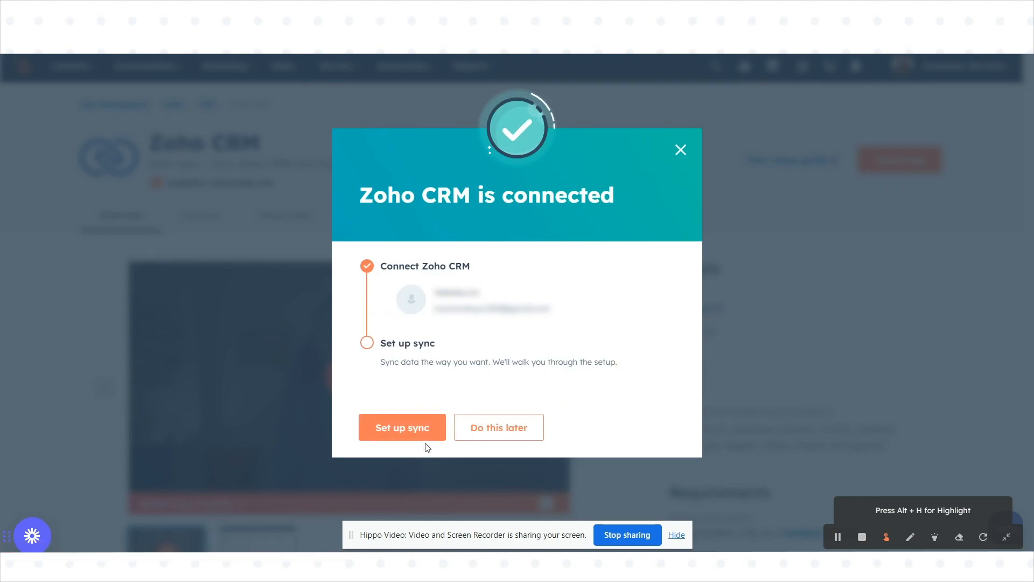
mouse_move(543, 511)
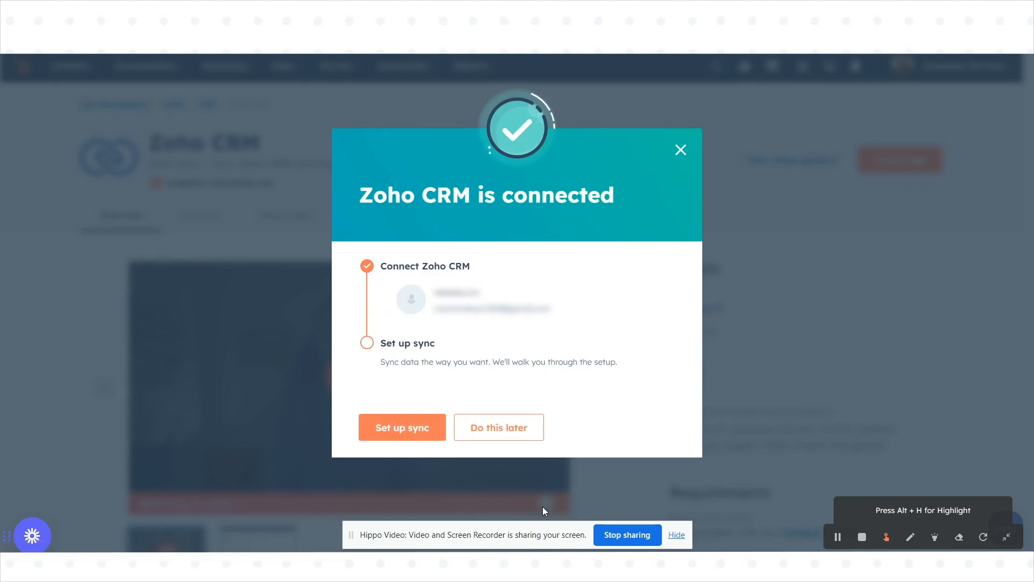